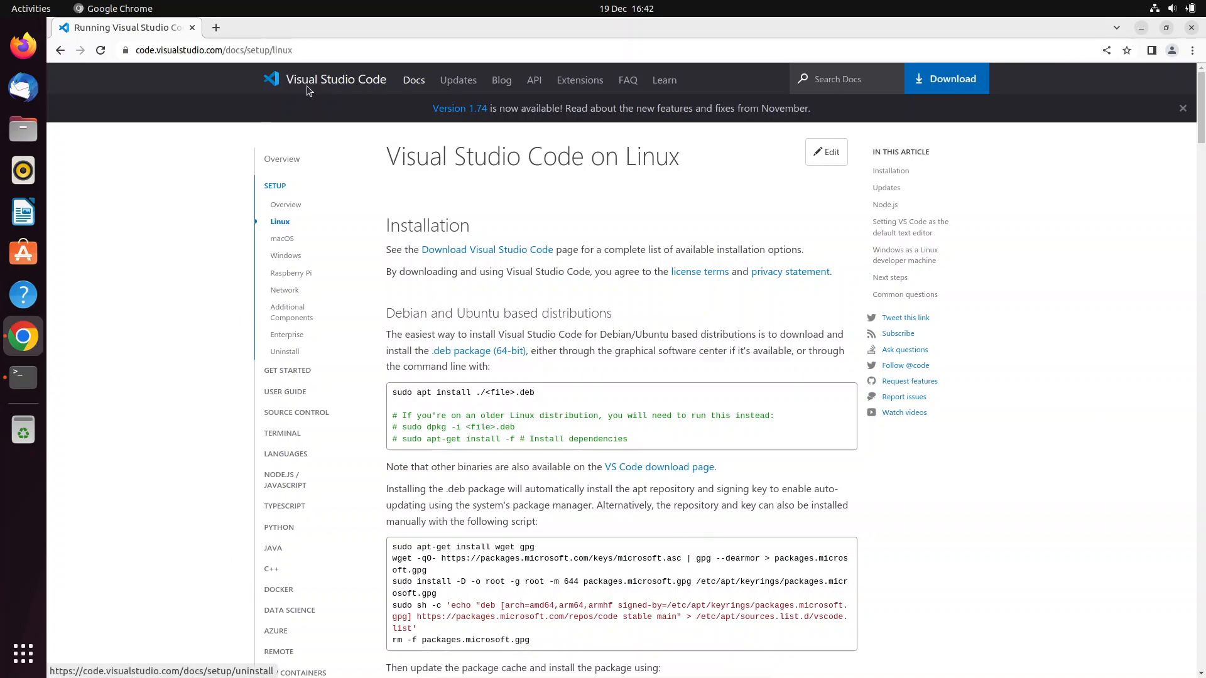
Scroll down to the docs' Snap section and highlight the automatic-updates paragraph
left_click(213, 51)
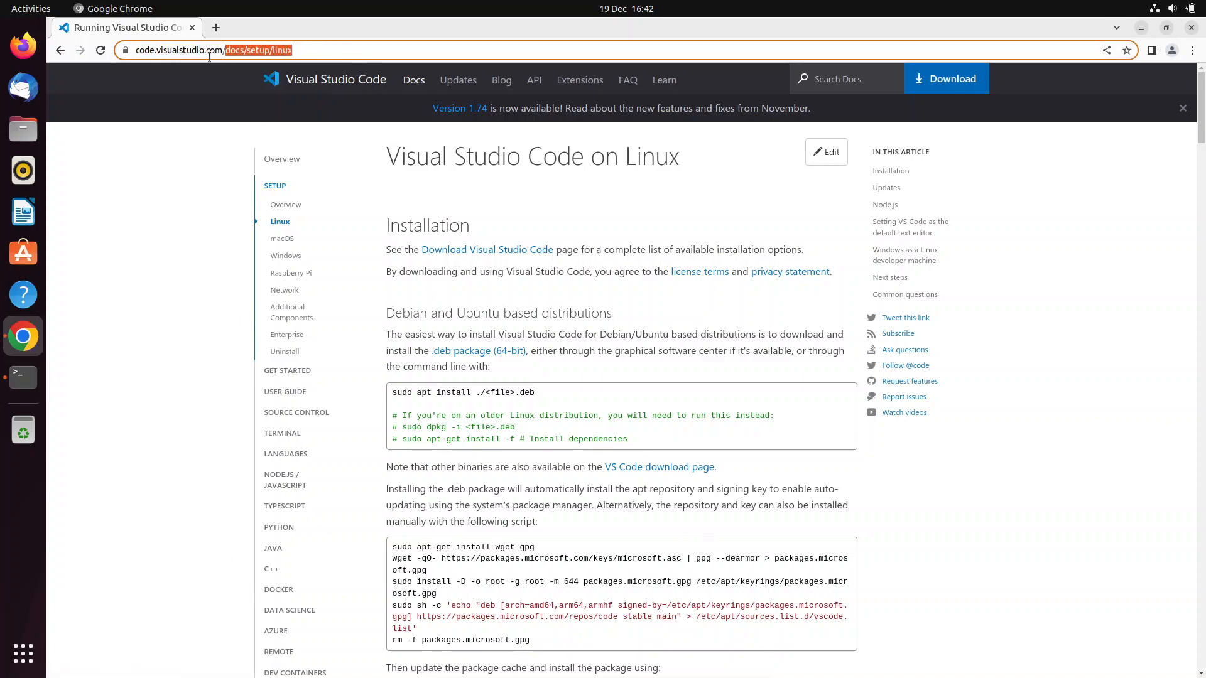
left_click(211, 50)
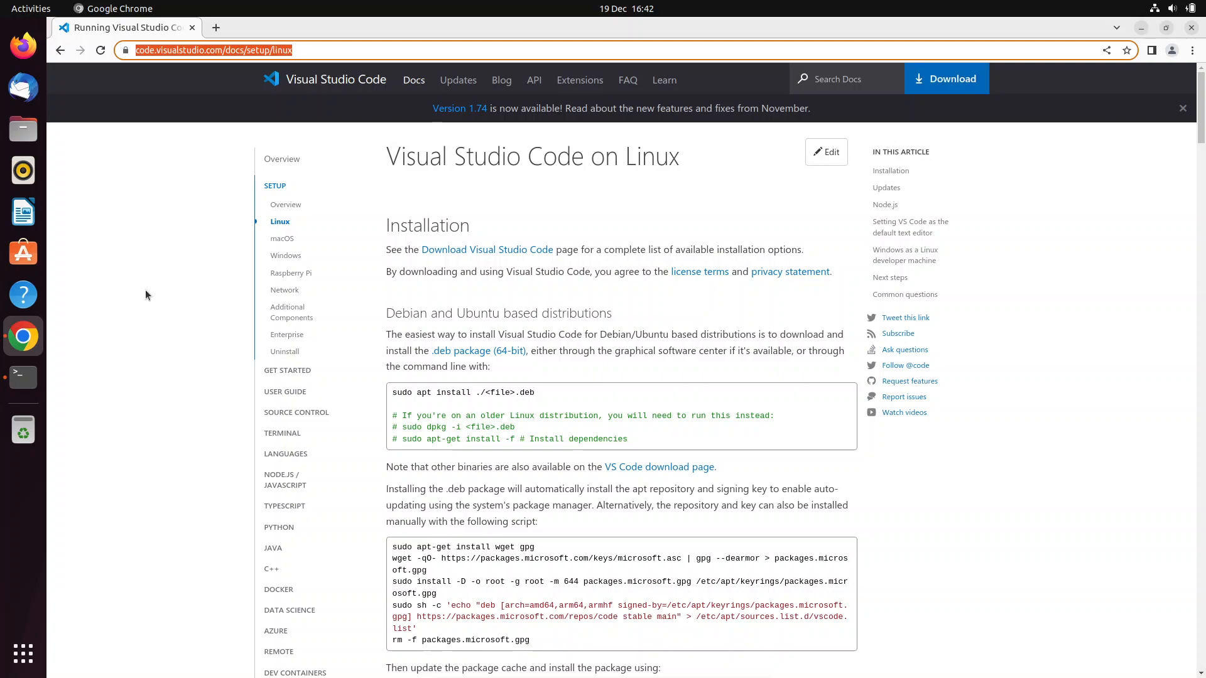
mouse_move(500, 185)
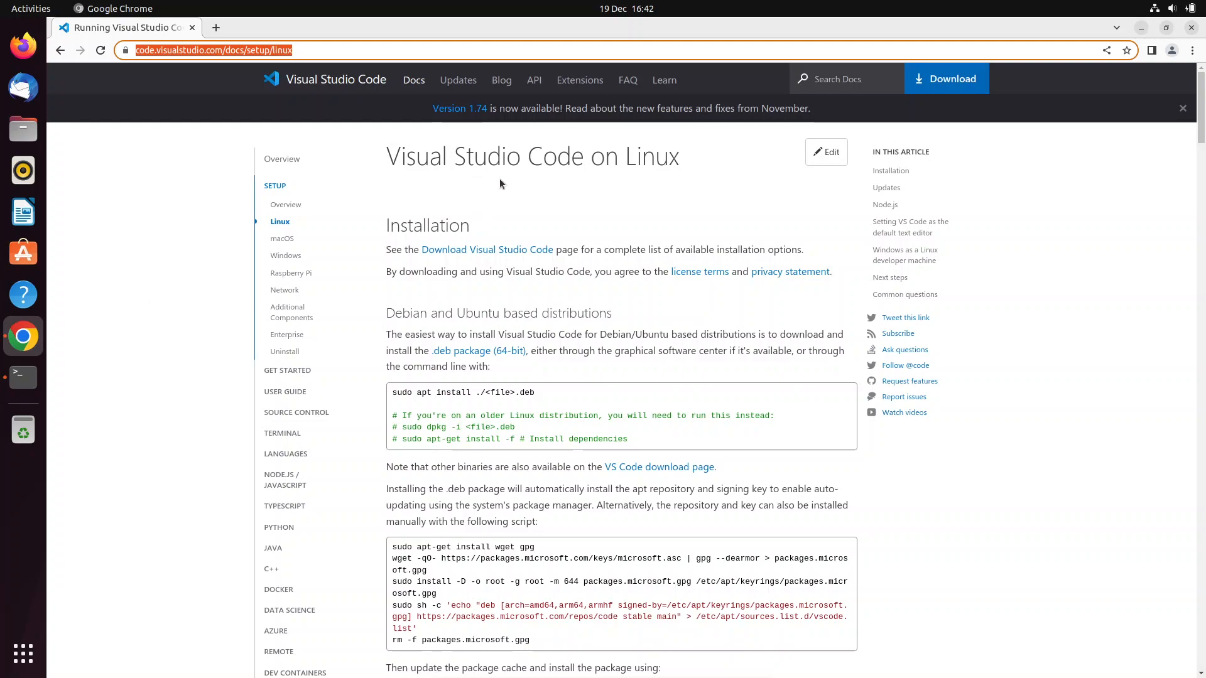
mouse_move(582, 216)
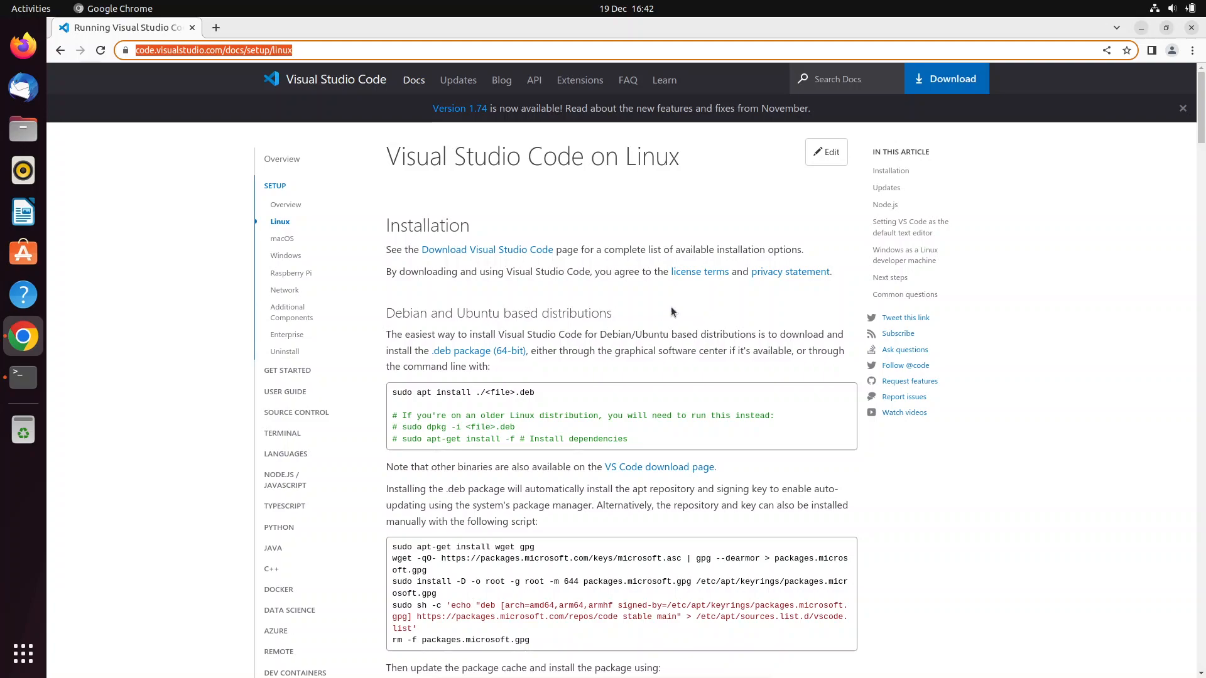
mouse_move(643, 323)
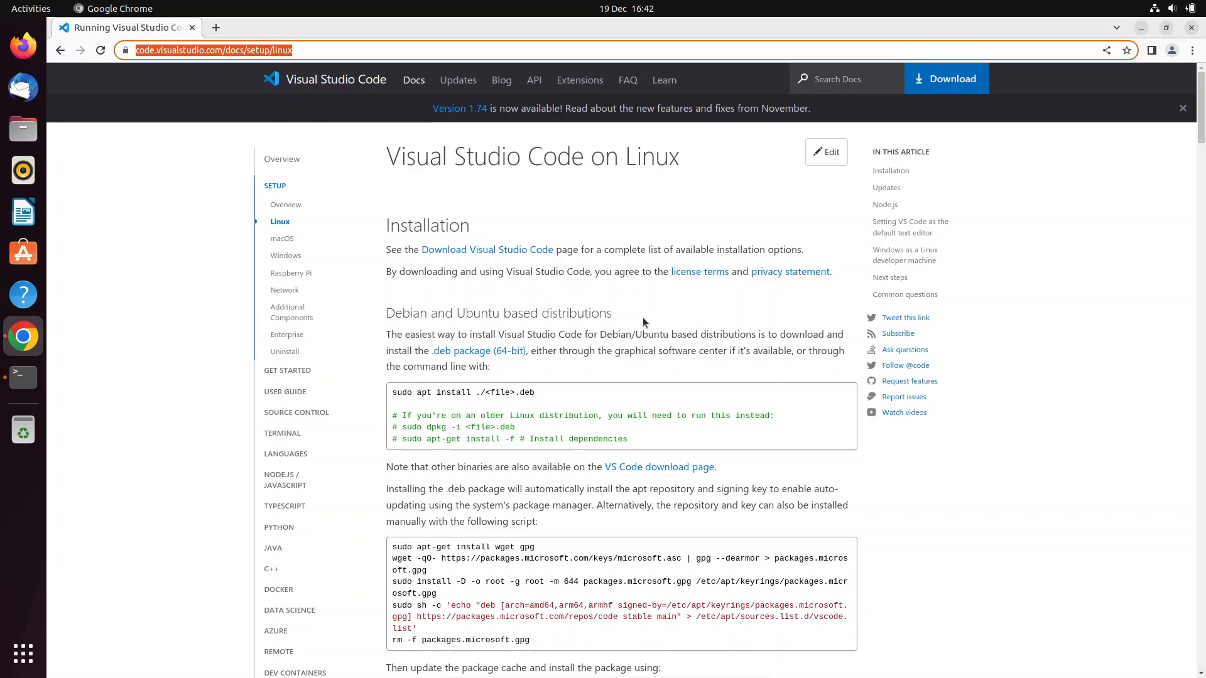
mouse_move(411, 328)
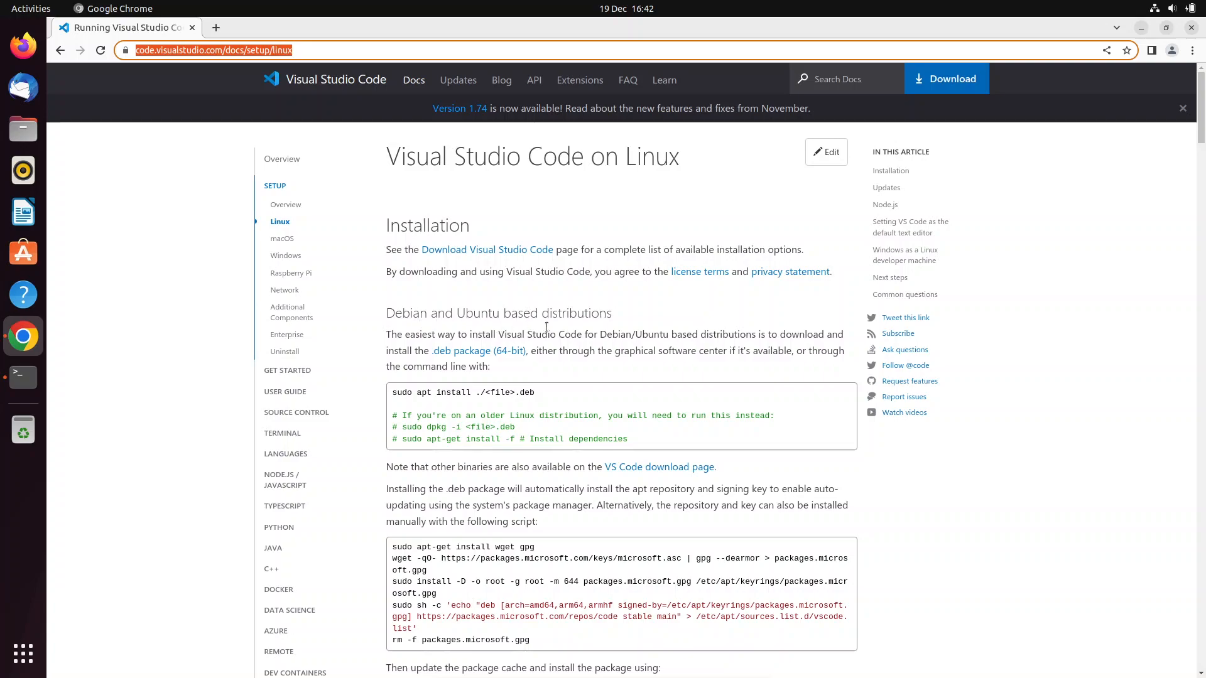
mouse_move(569, 344)
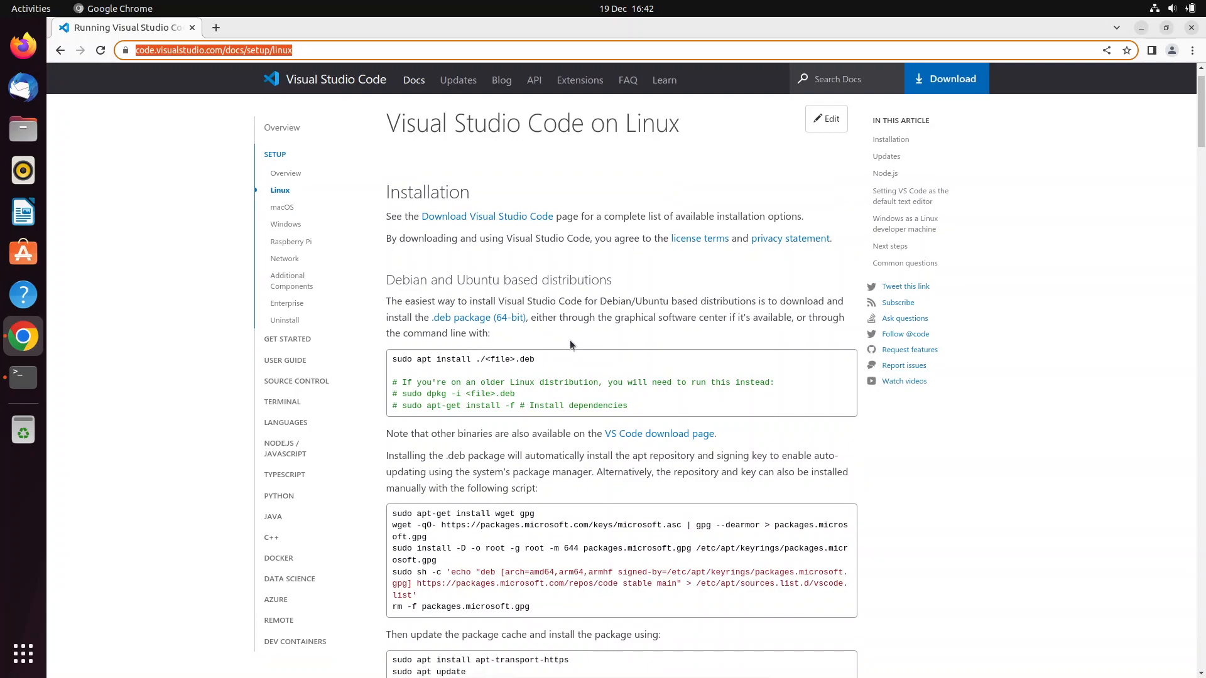
scroll("down", 3)
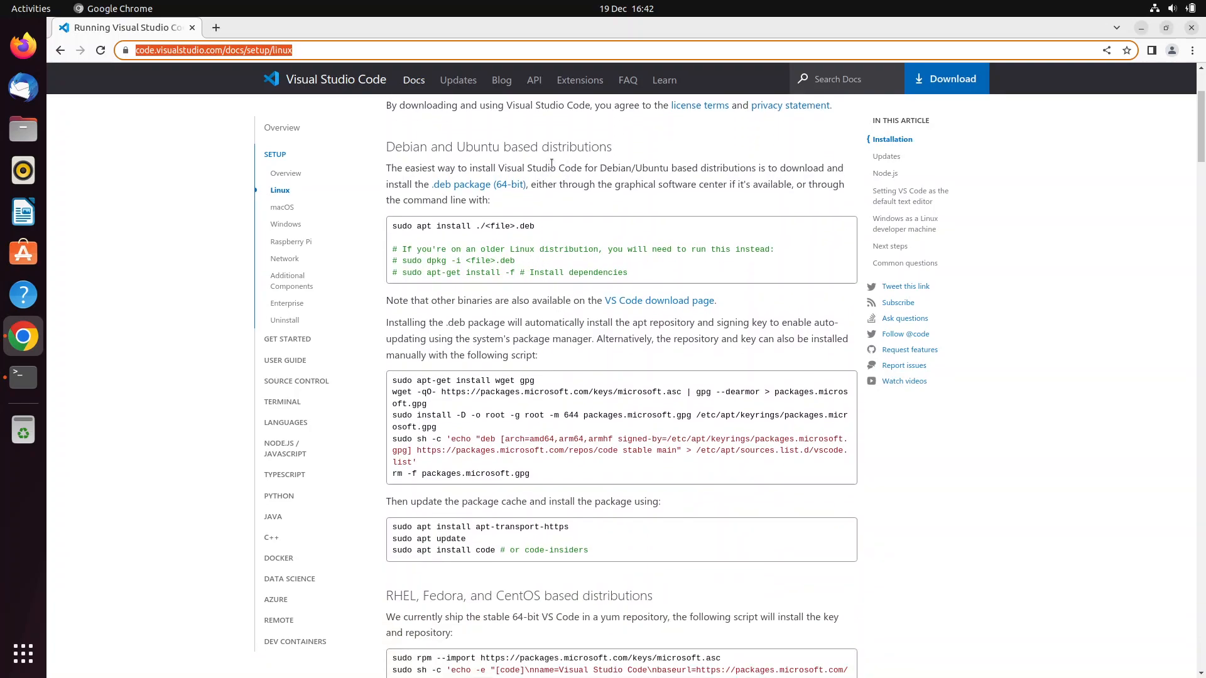
scroll("down", 3)
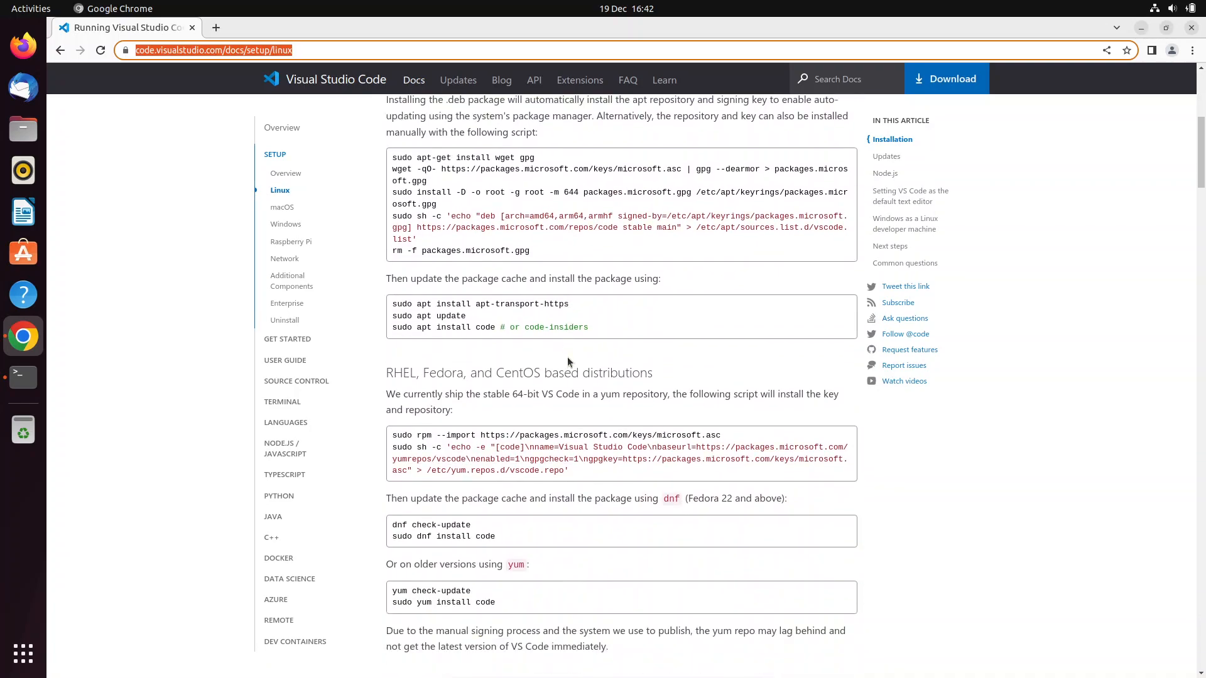
scroll("down", 3)
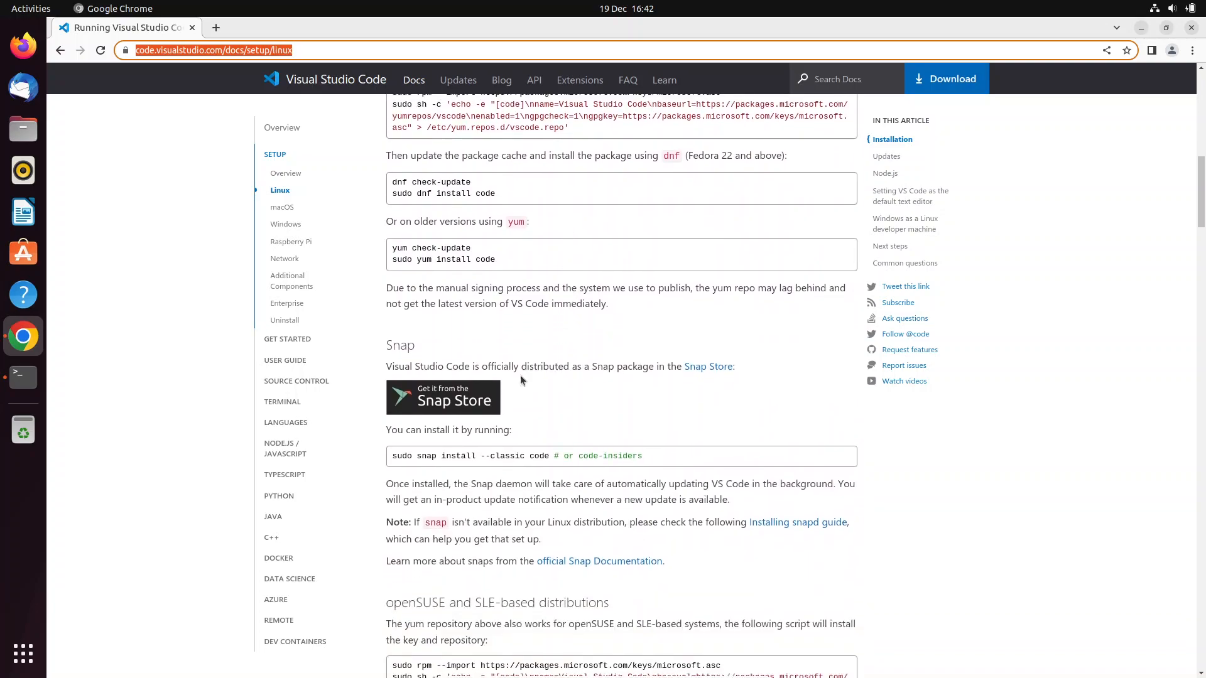
mouse_move(592, 336)
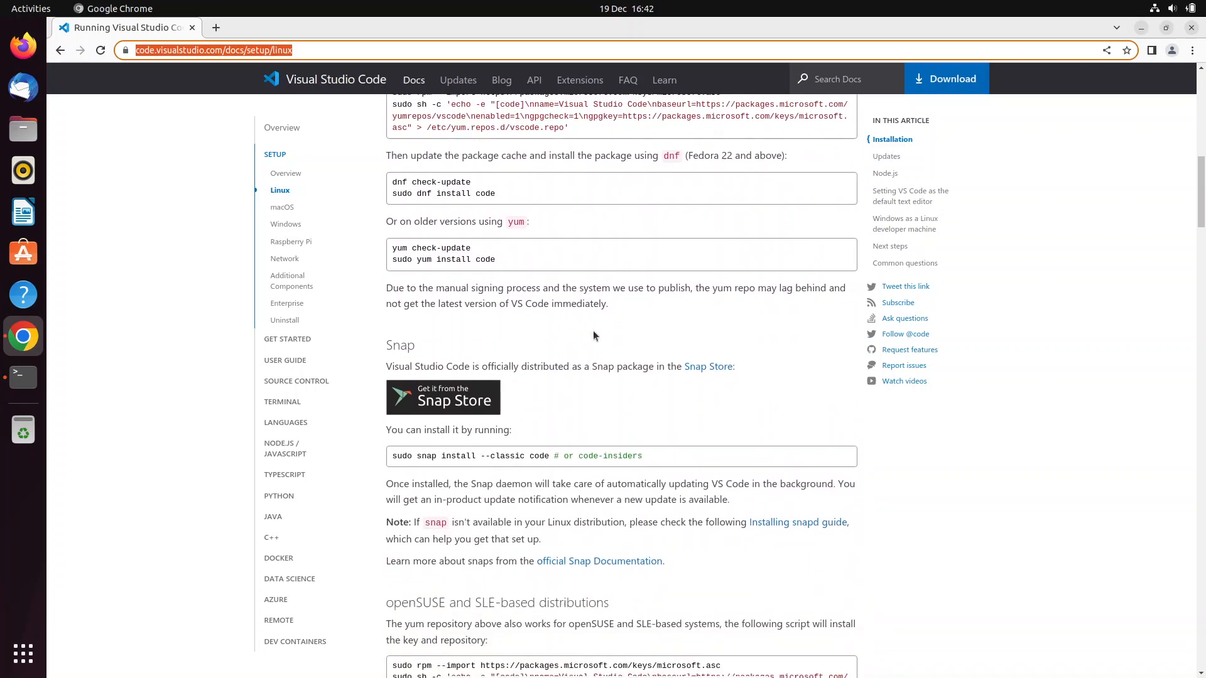
scroll("down", 3)
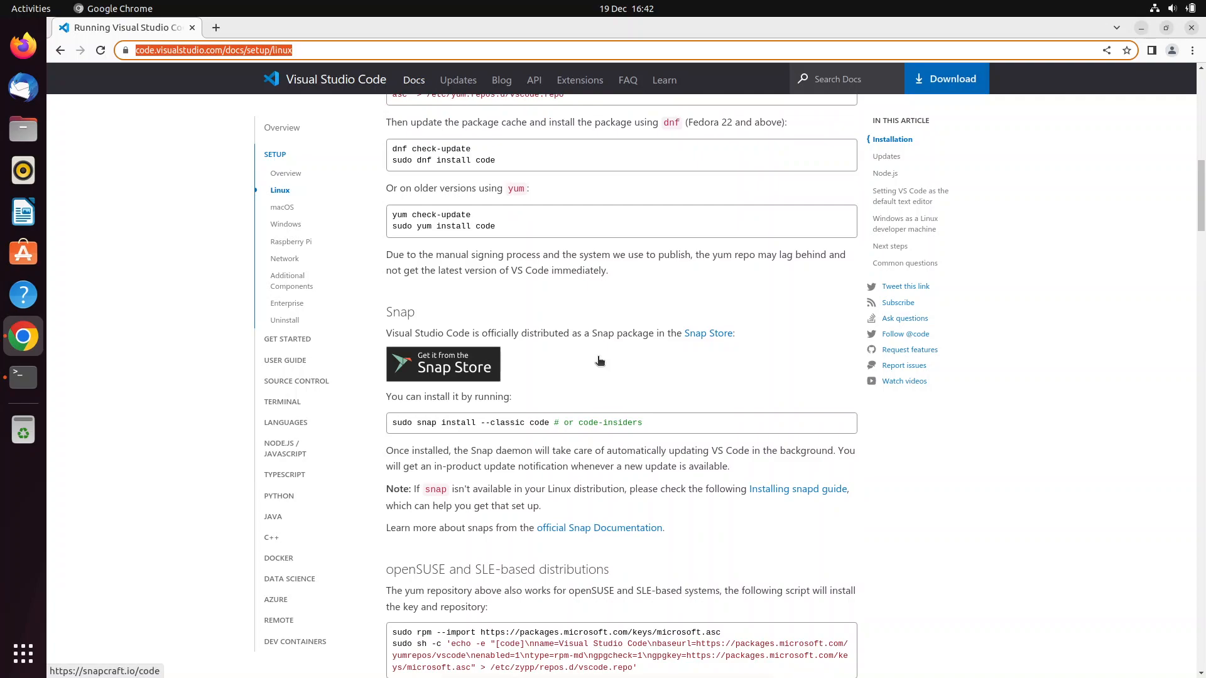
mouse_move(762, 486)
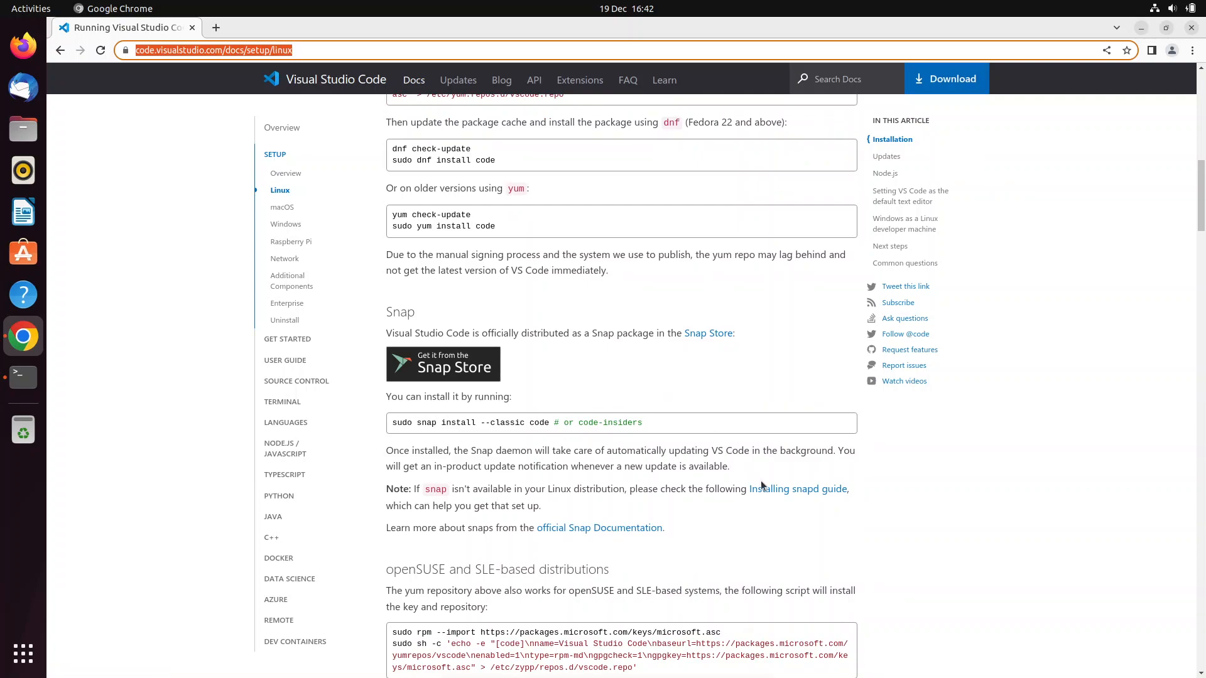
left_click_drag(496, 450, 729, 467)
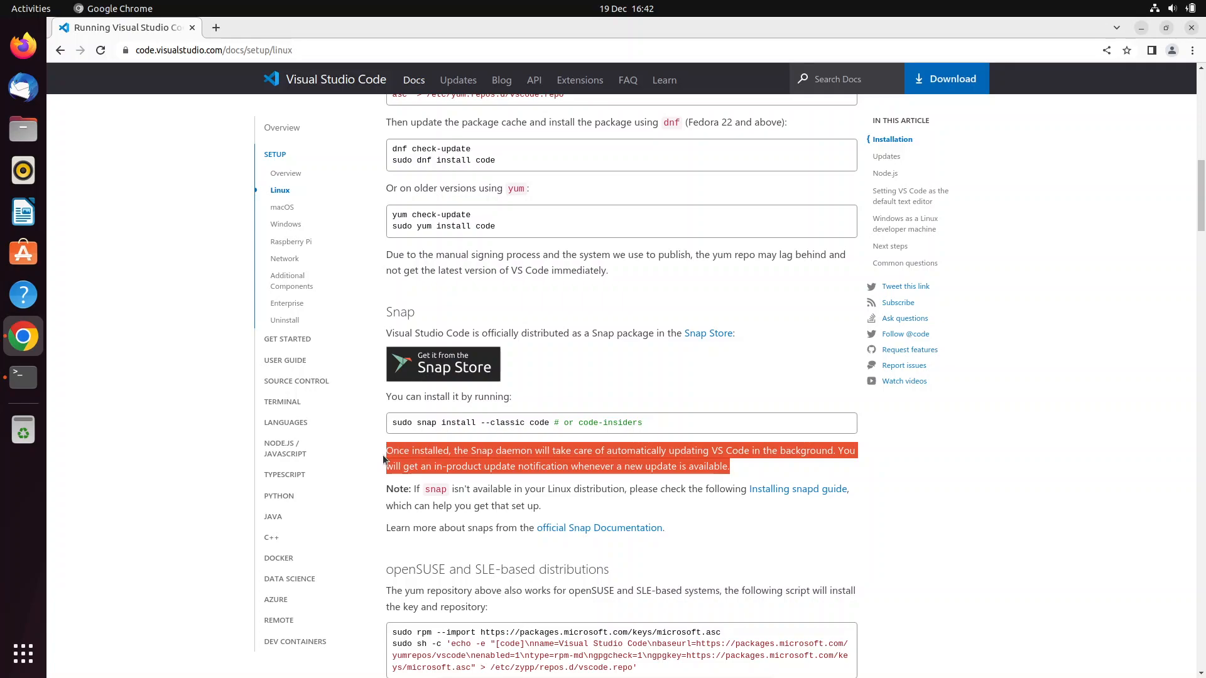
mouse_move(380, 462)
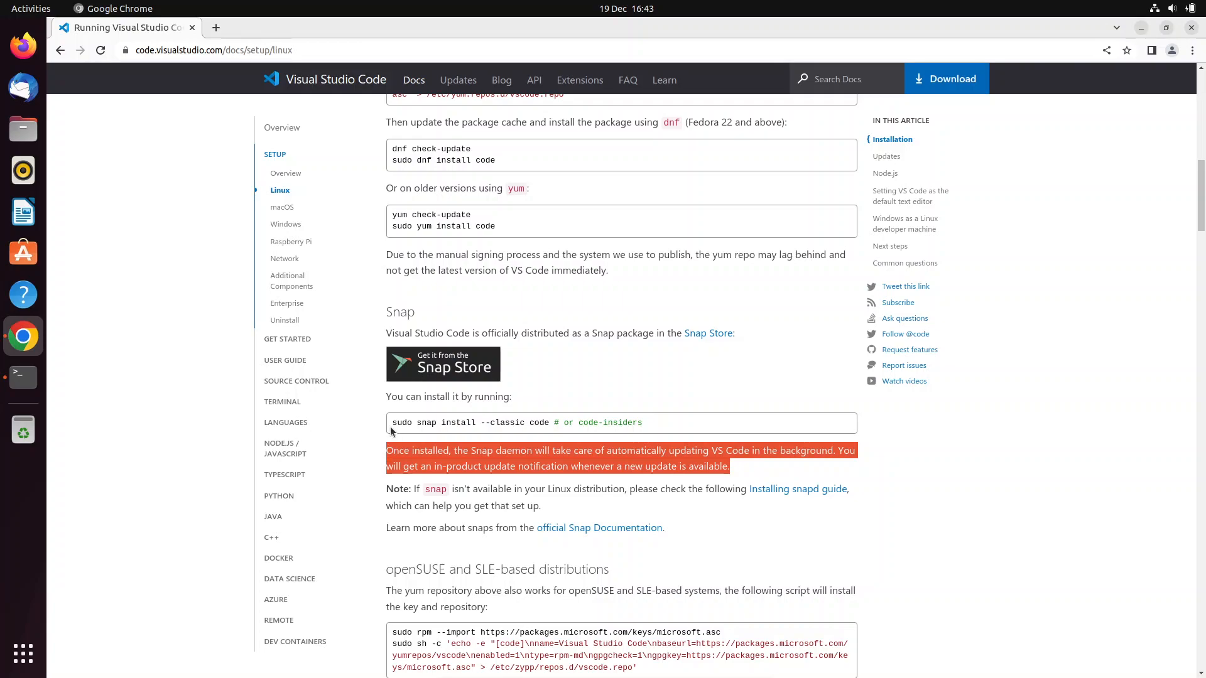
Select 'sudo snap install --classic code' and bring up its context menu to copy it
left_click(404, 429)
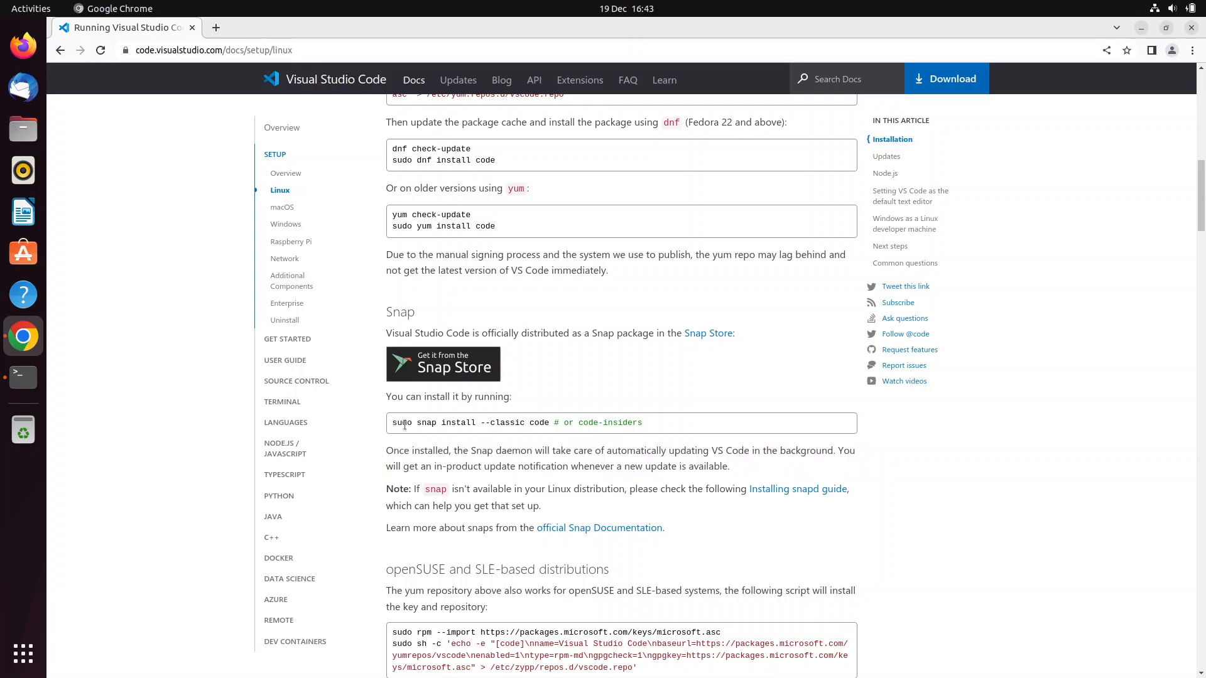
double_click(401, 422)
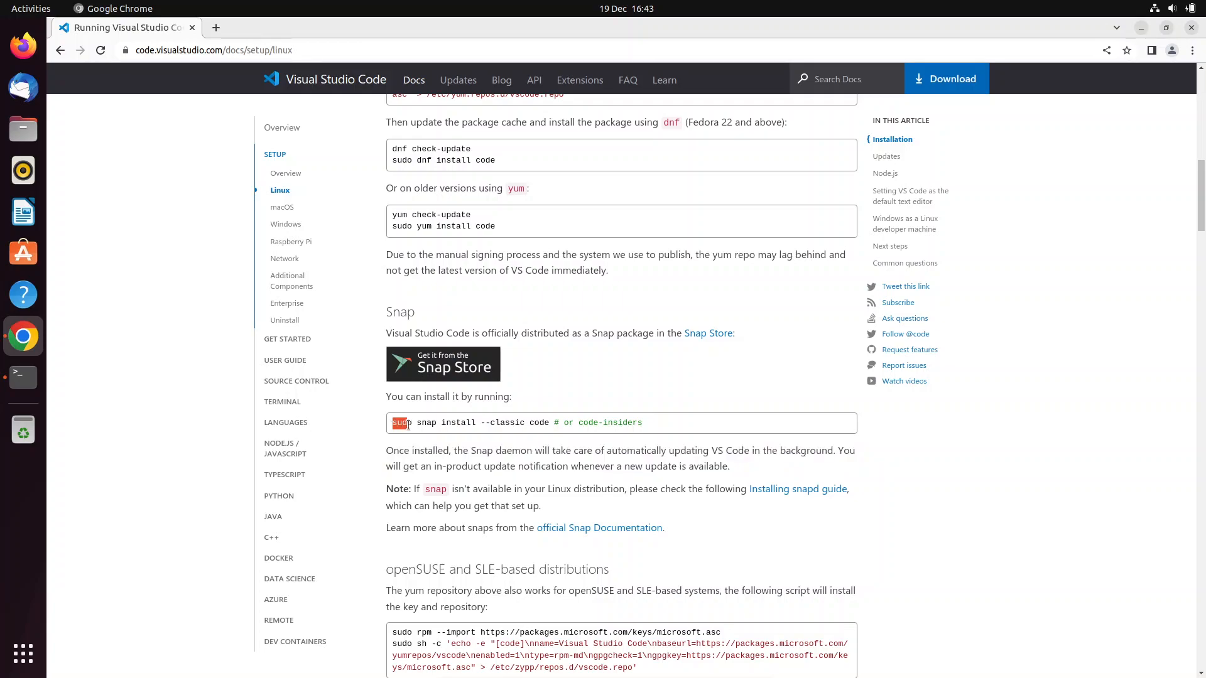
left_click_drag(404, 422, 450, 422)
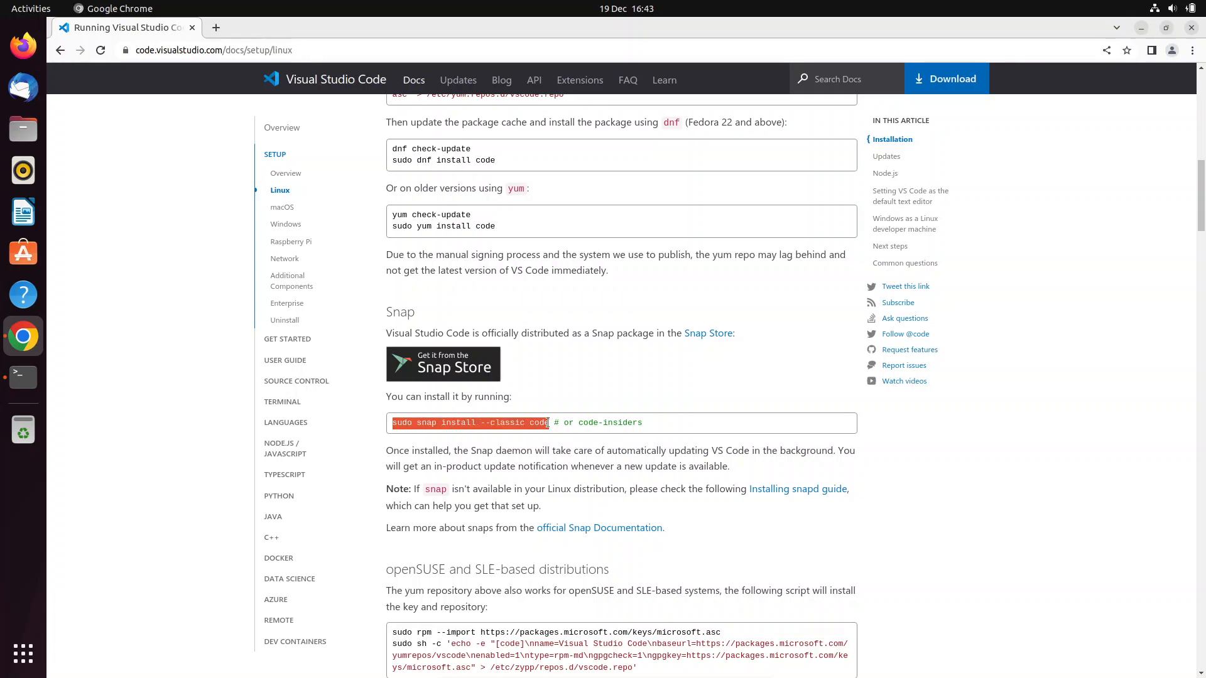
right_click(469, 422)
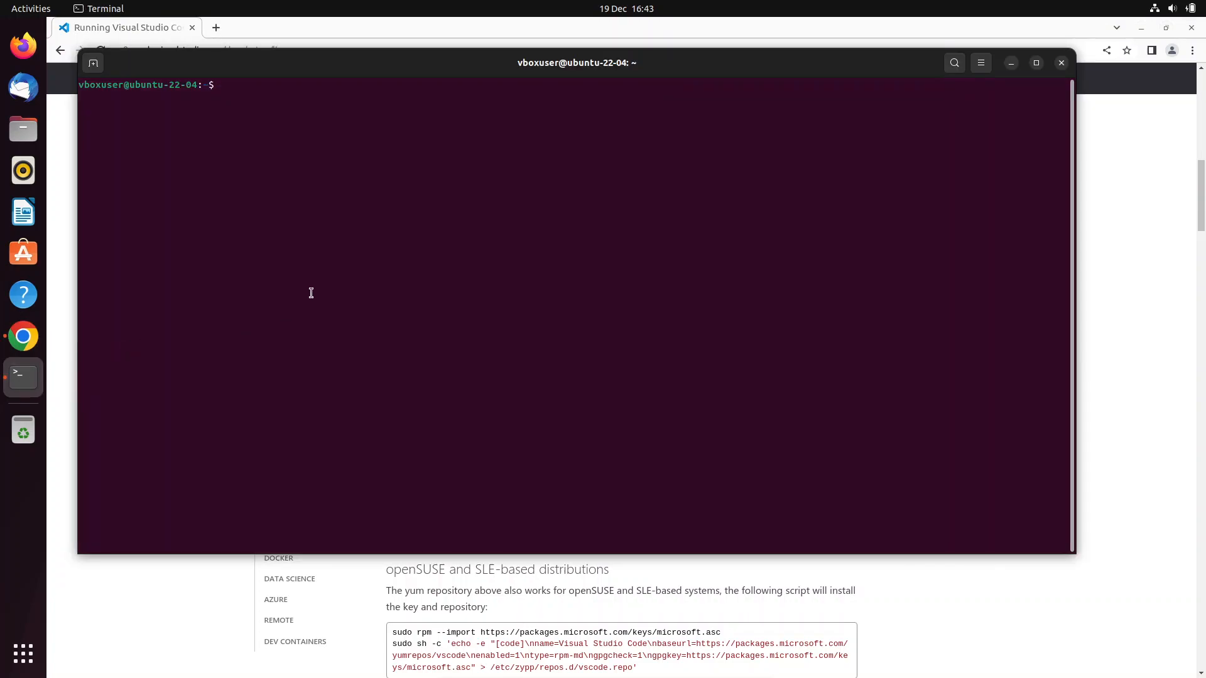
Paste 'sudo snap install --classic code' at the terminal prompt and run it
right_click(311, 292)
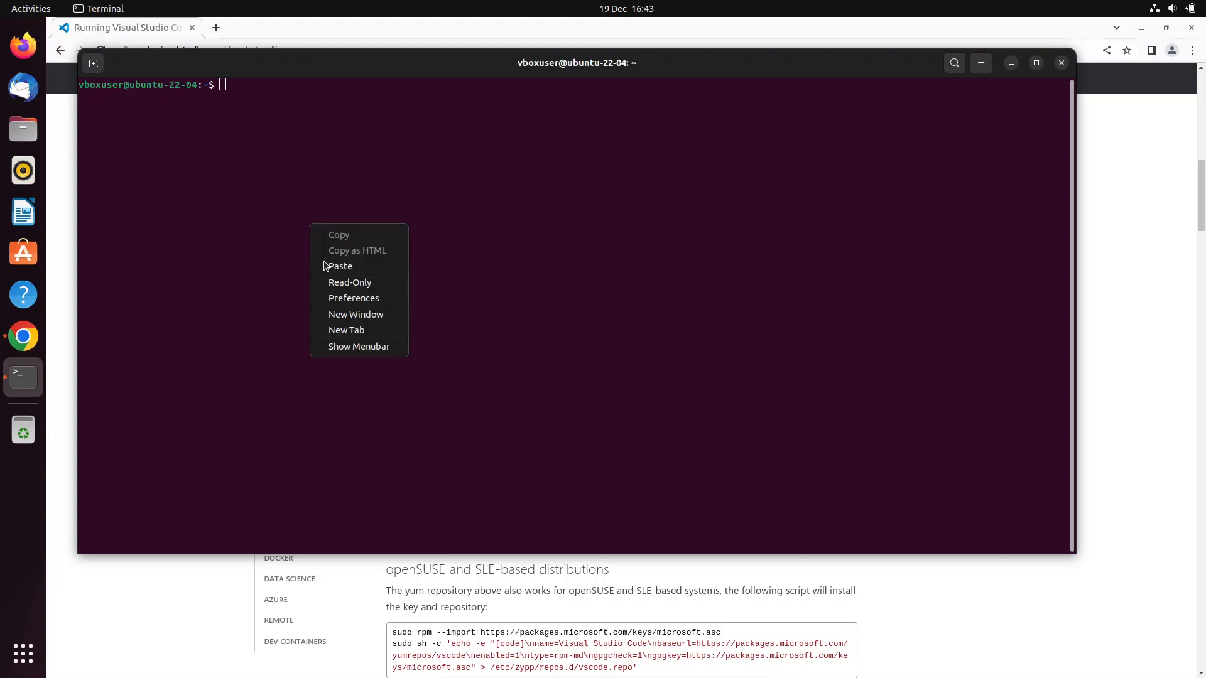
left_click(339, 265)
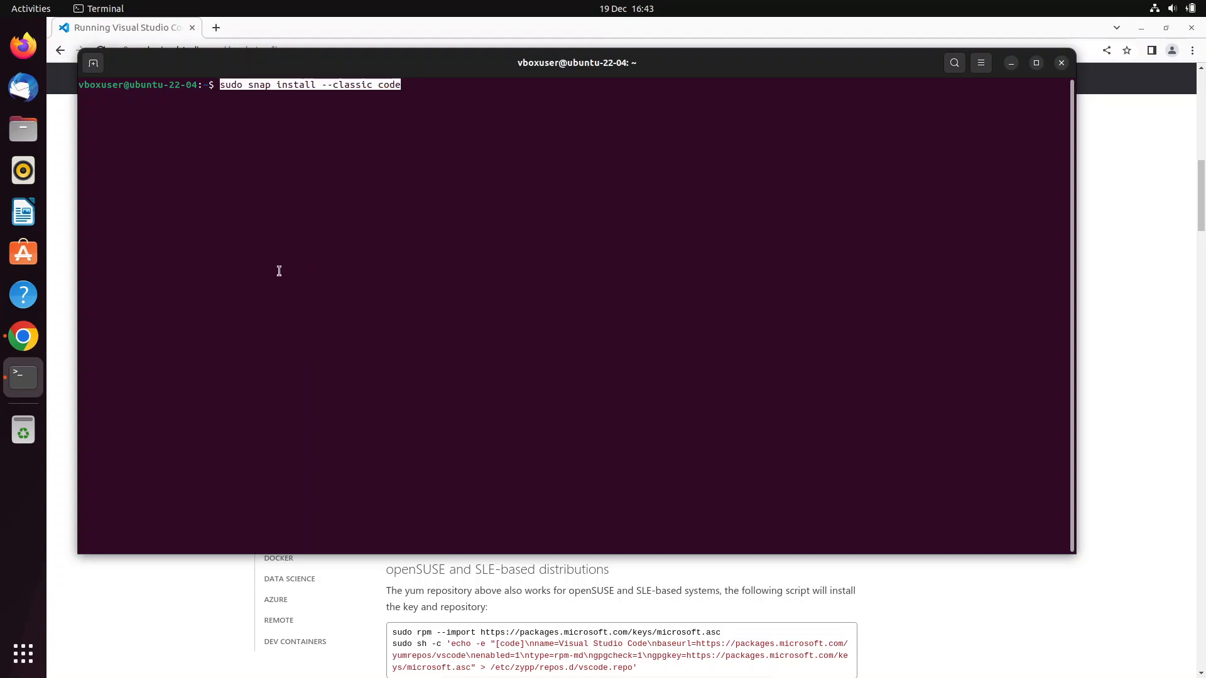
key("Return")
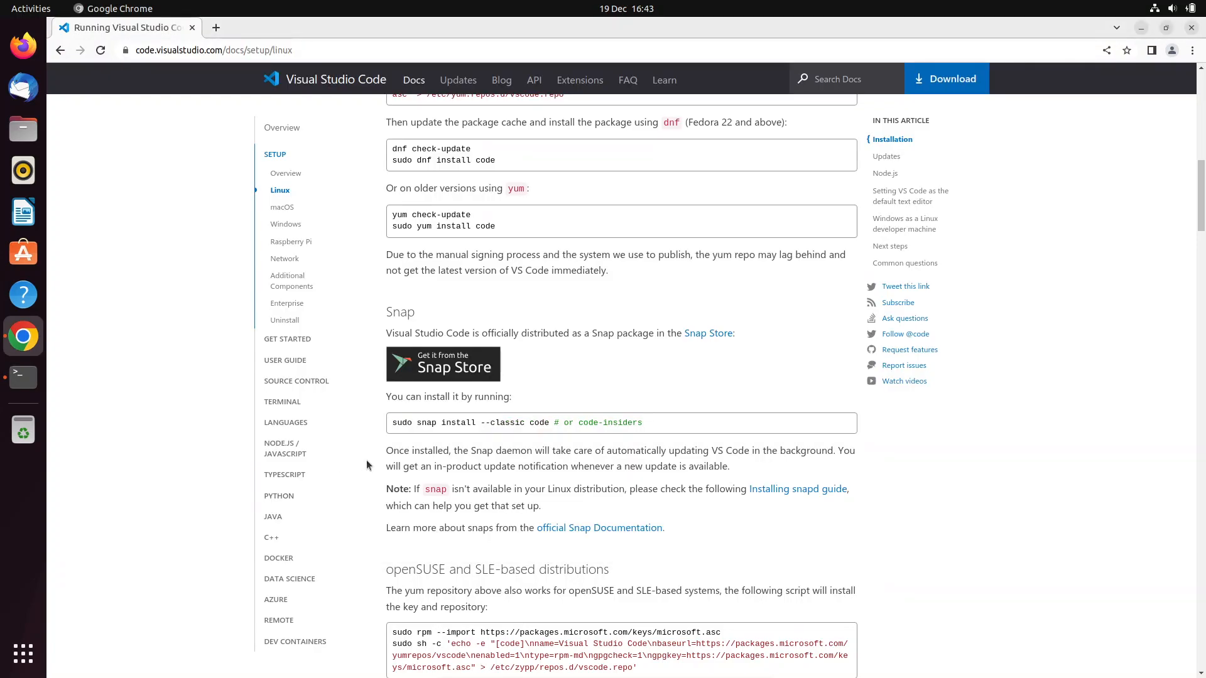
scroll("up", 3)
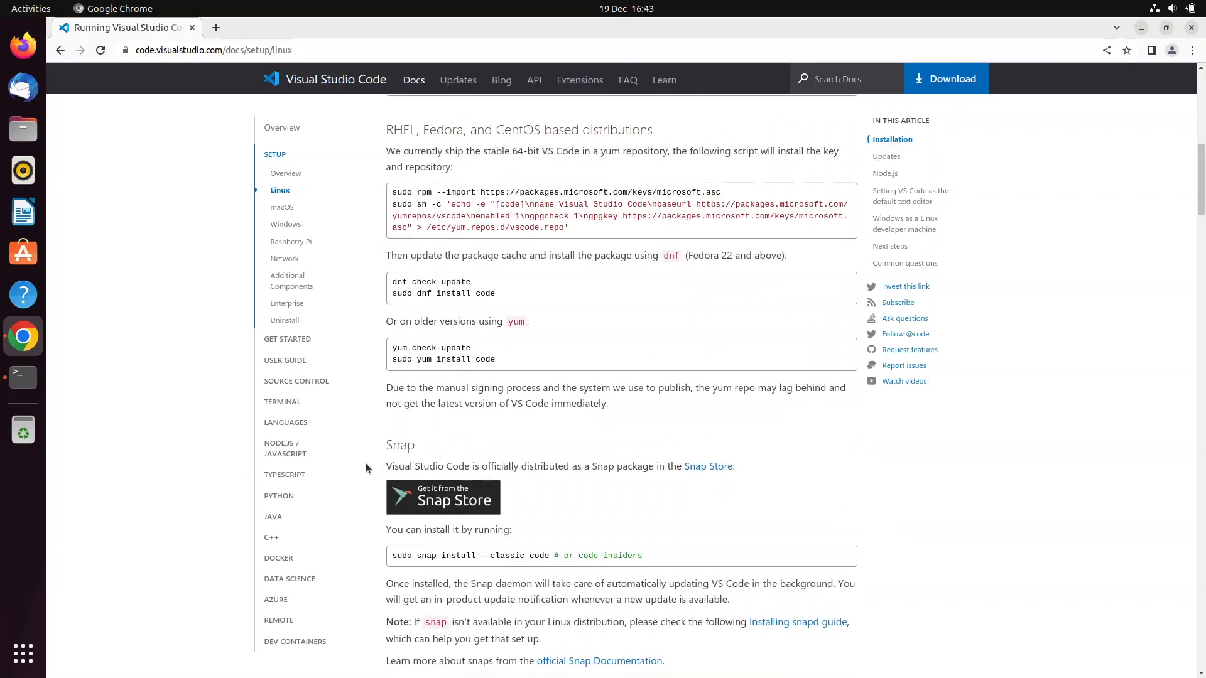
scroll("up", 3)
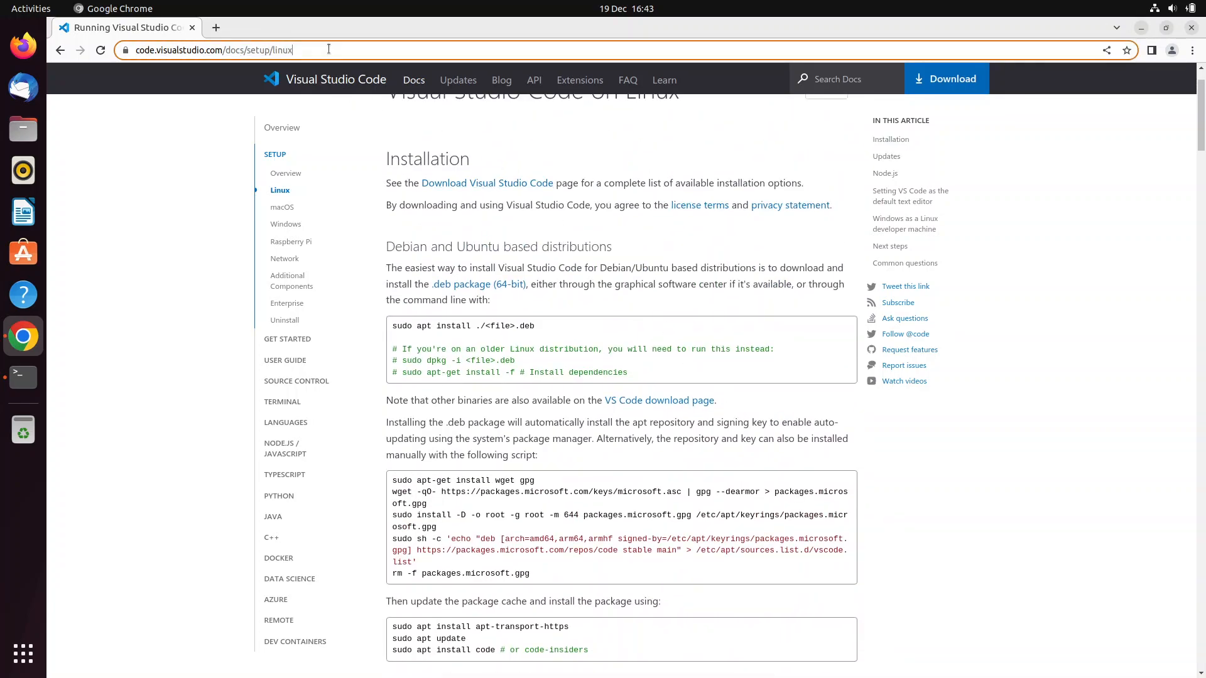
left_click(213, 51)
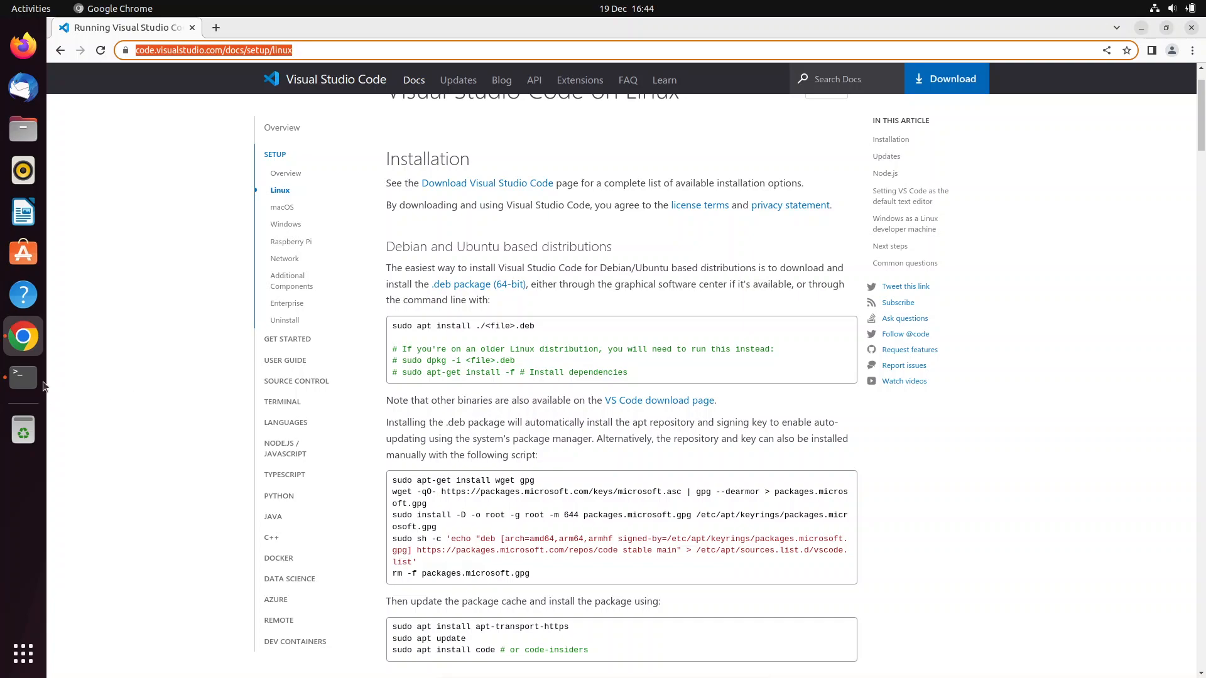
left_click(23, 376)
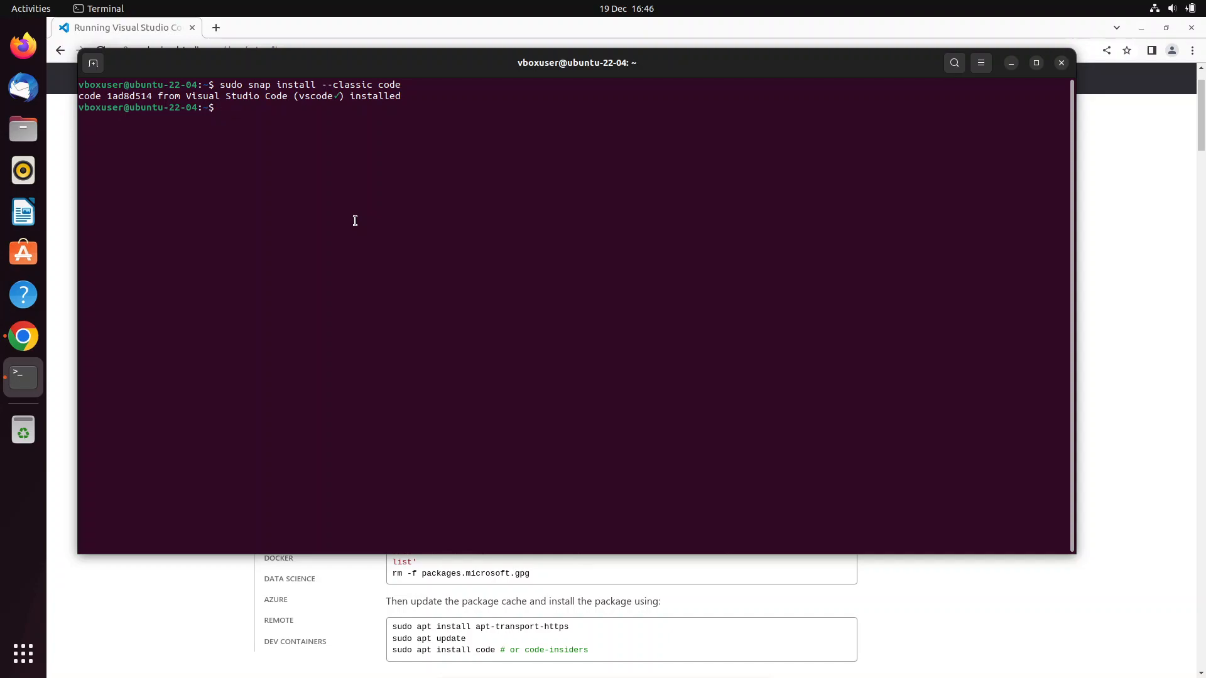
Run 'code' in the terminal and maximize the Visual Studio Code window
type("code")
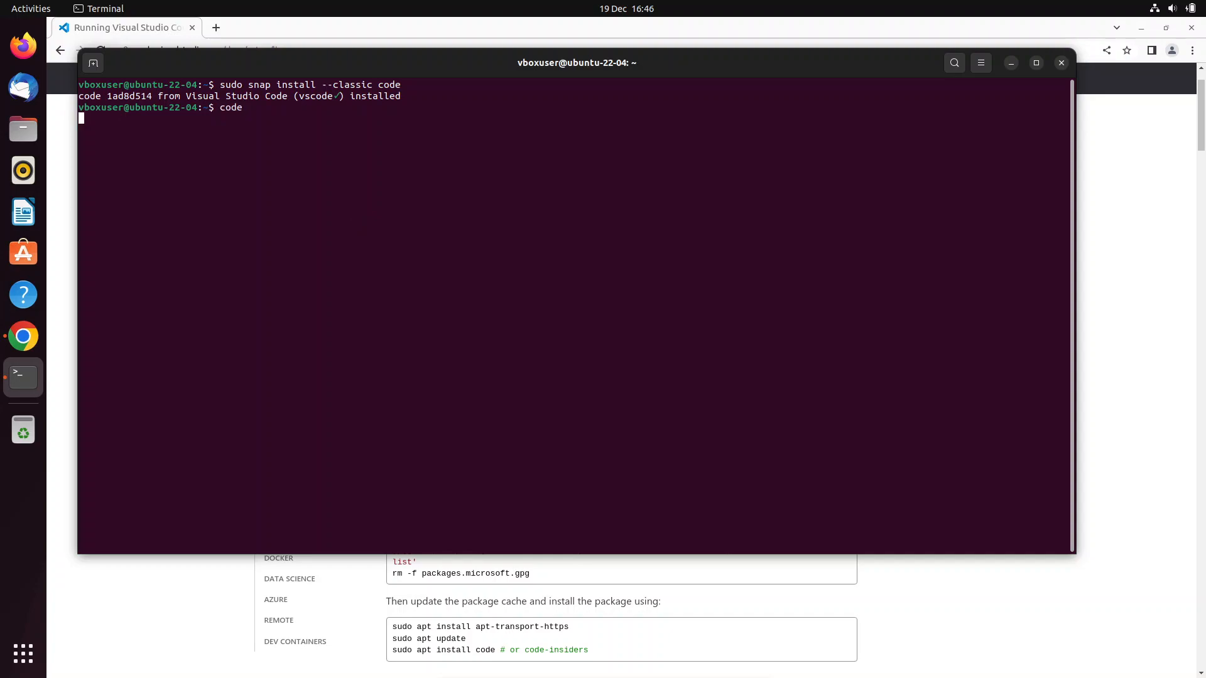
key("Return")
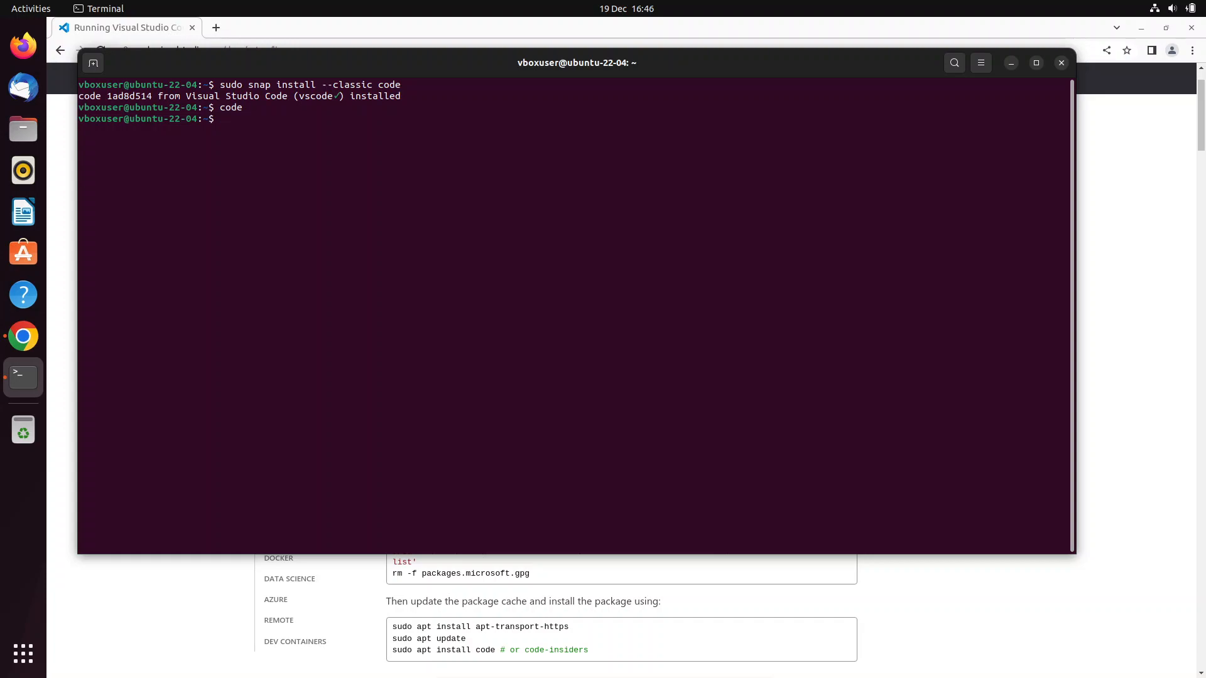
key("Return")
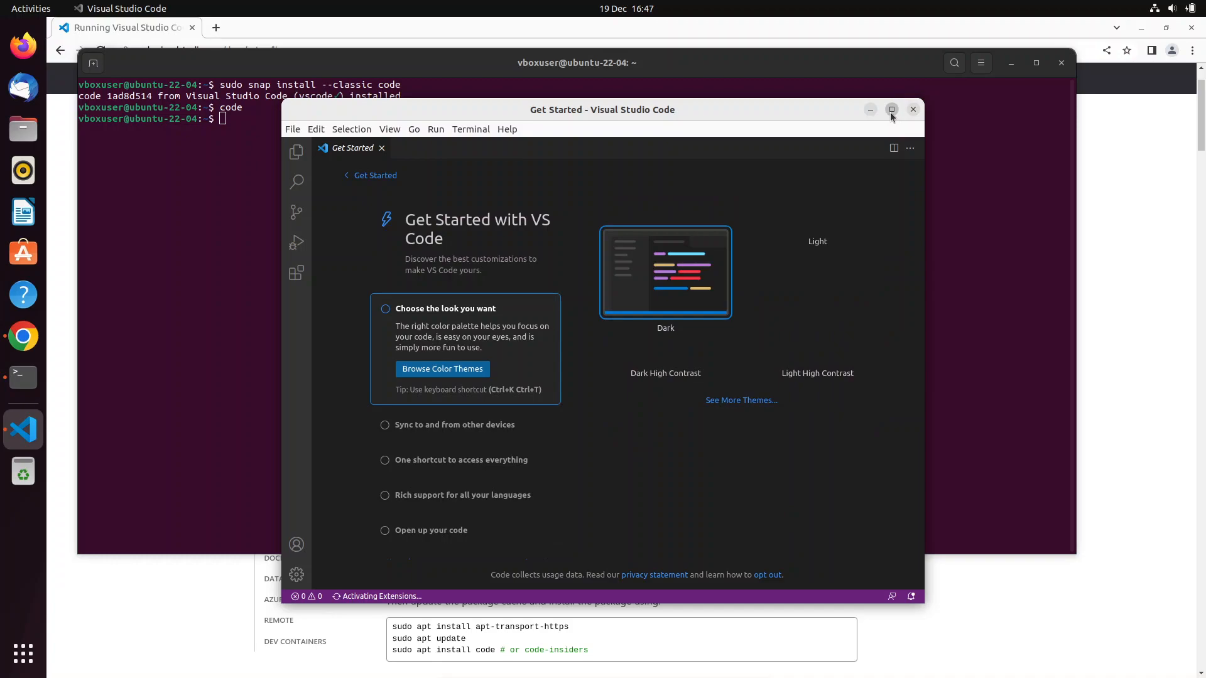
left_click(891, 112)
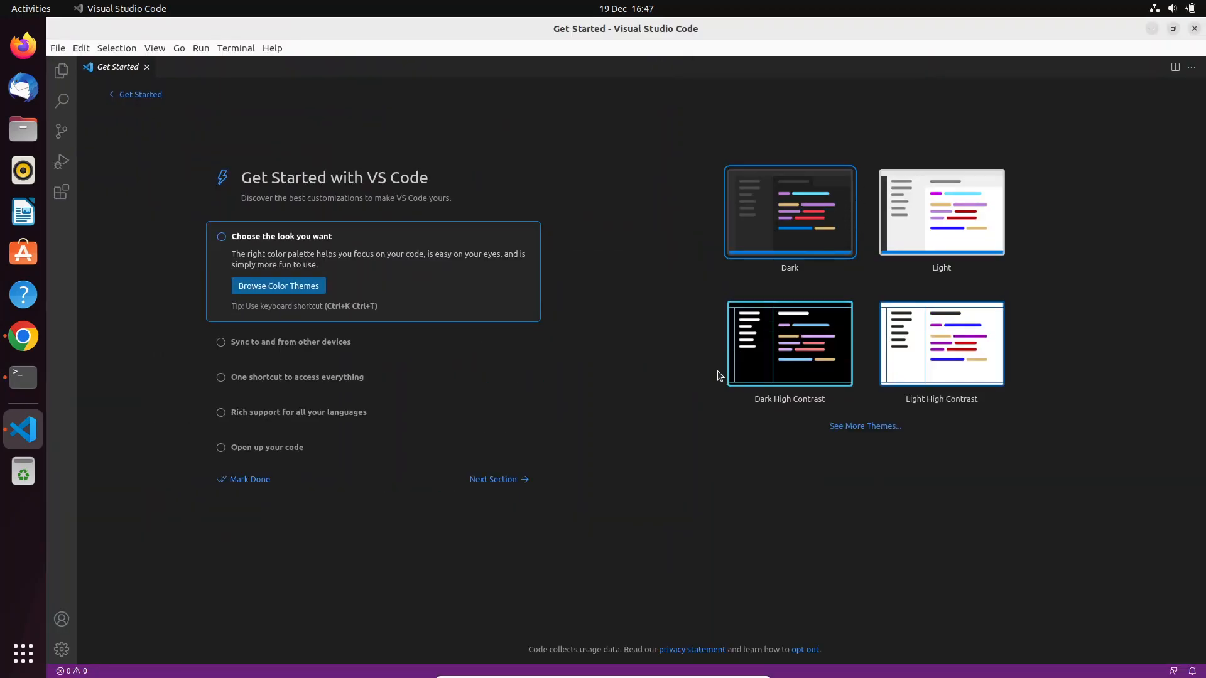